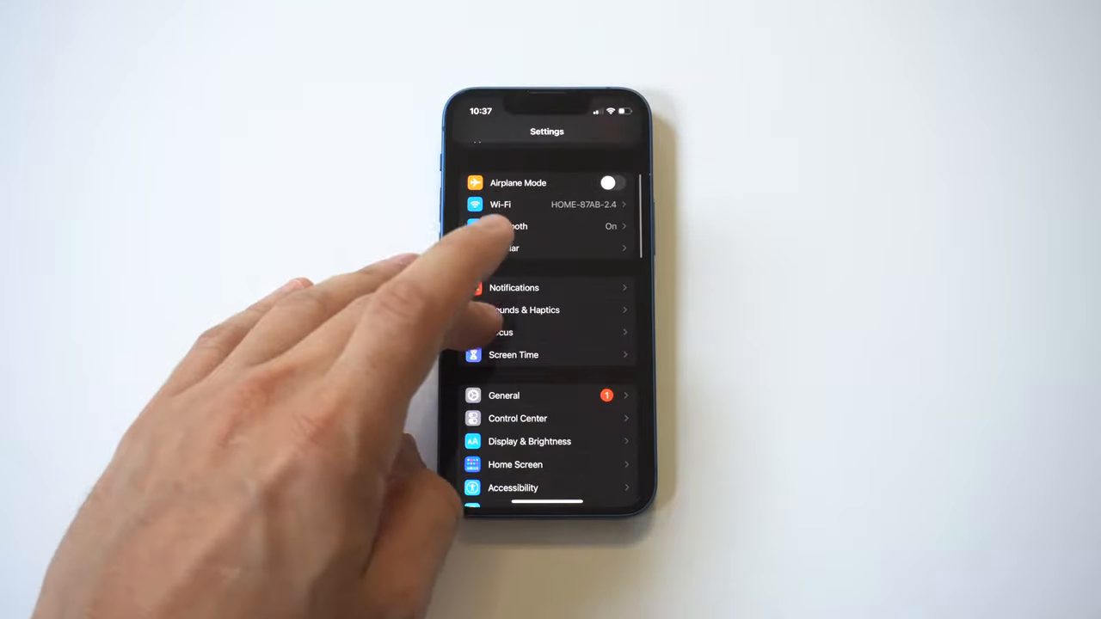
Open Sounds & Haptics and scroll down to the Sounds and Vibration Patterns section.
left_click(526, 310)
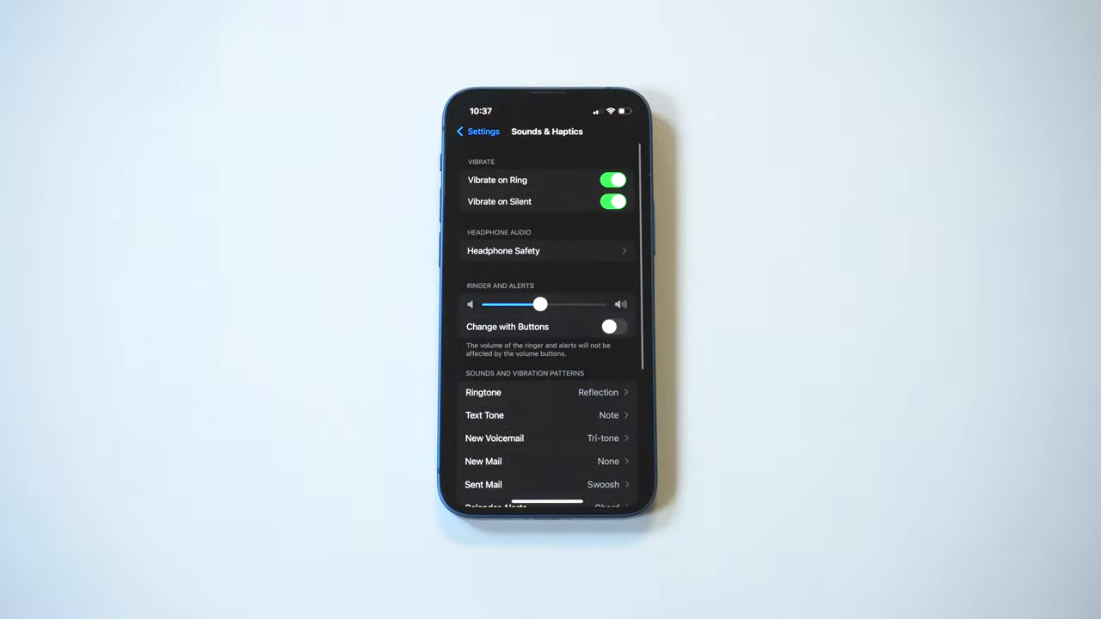
scroll("down", 3)
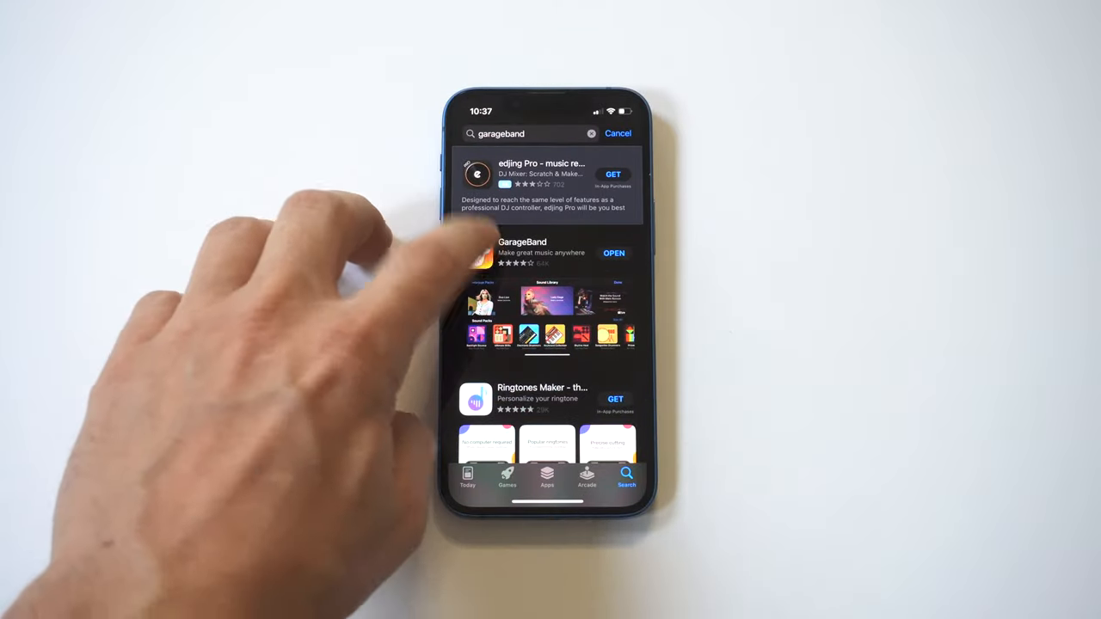
Select the GarageBand app from the App Store search results.
left_click(522, 249)
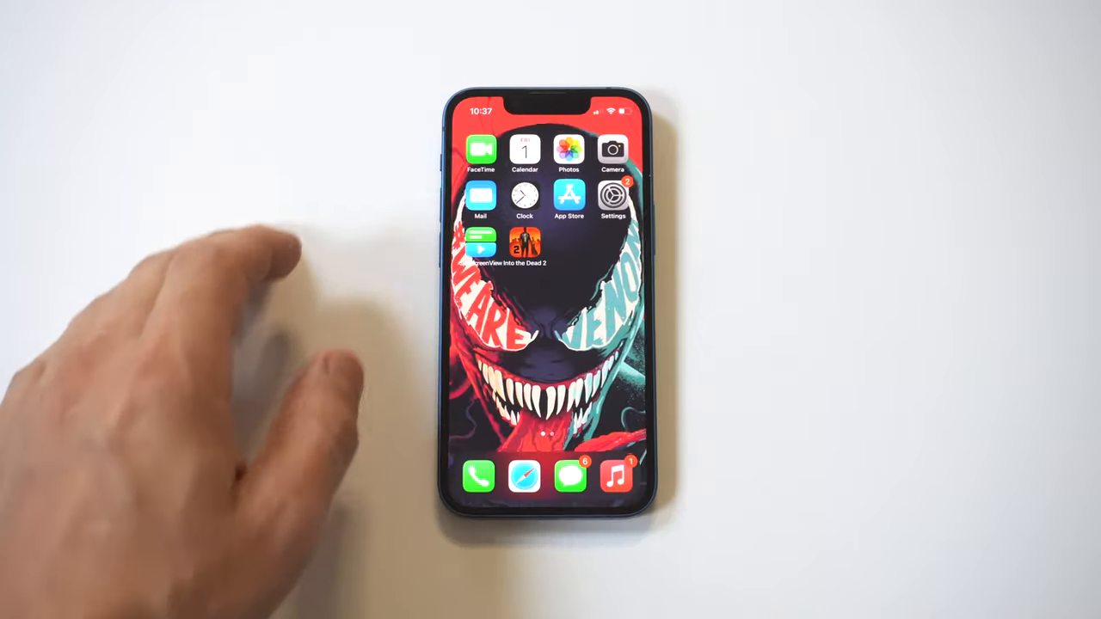
Swipe to the second home screen page and launch GarageBand.
scroll("left", 3)
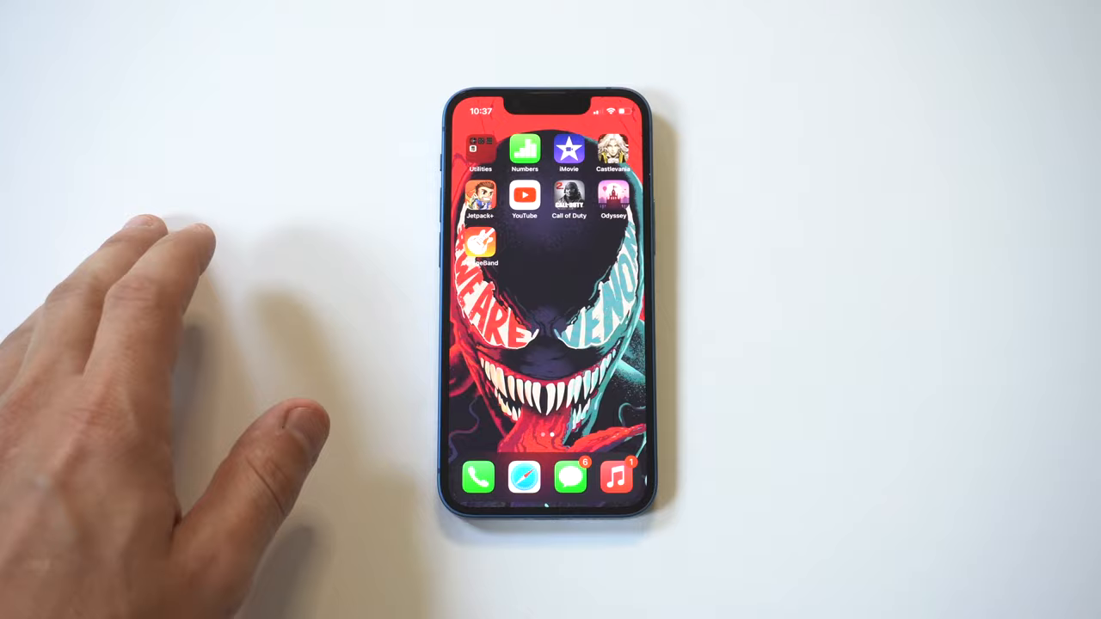
left_click(483, 247)
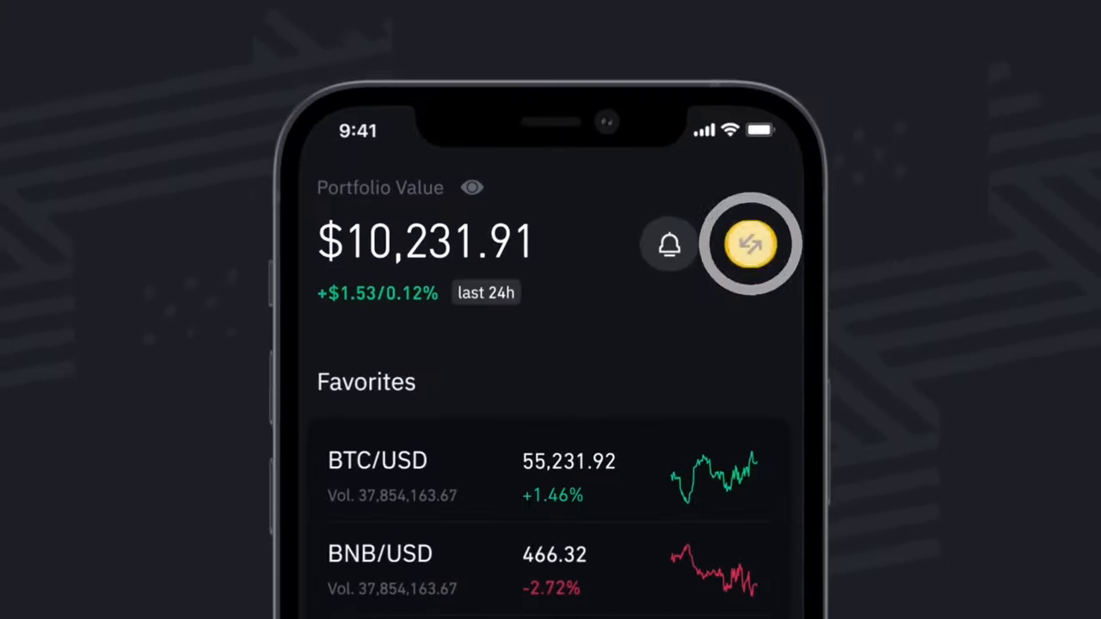
Start a Bitcoin buy trade and preview the $50 purchase.
left_click(750, 243)
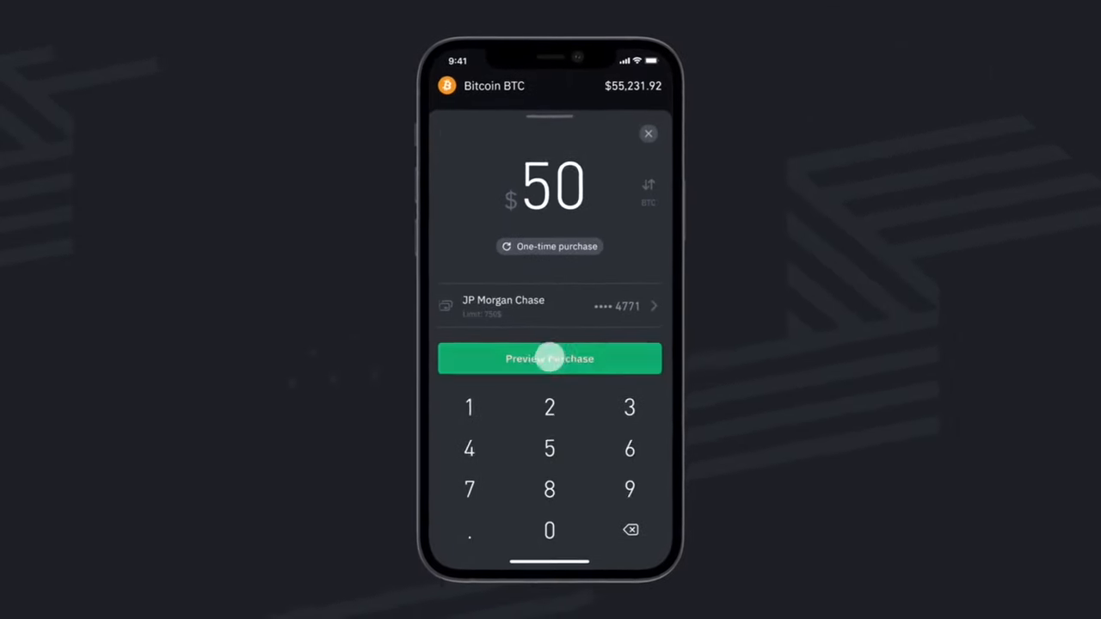
left_click(549, 359)
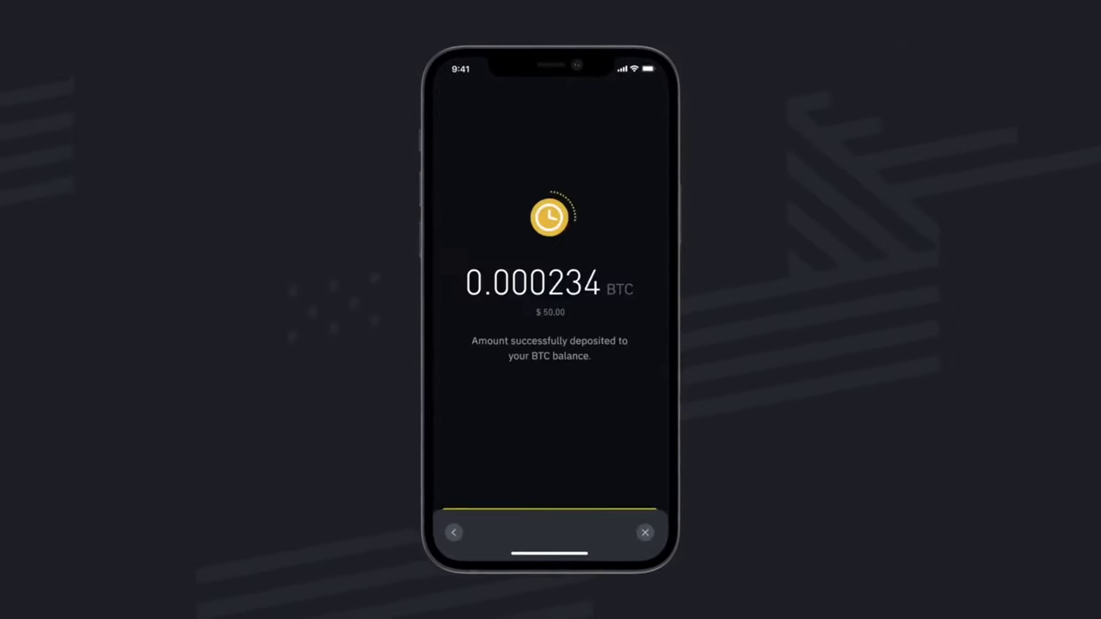